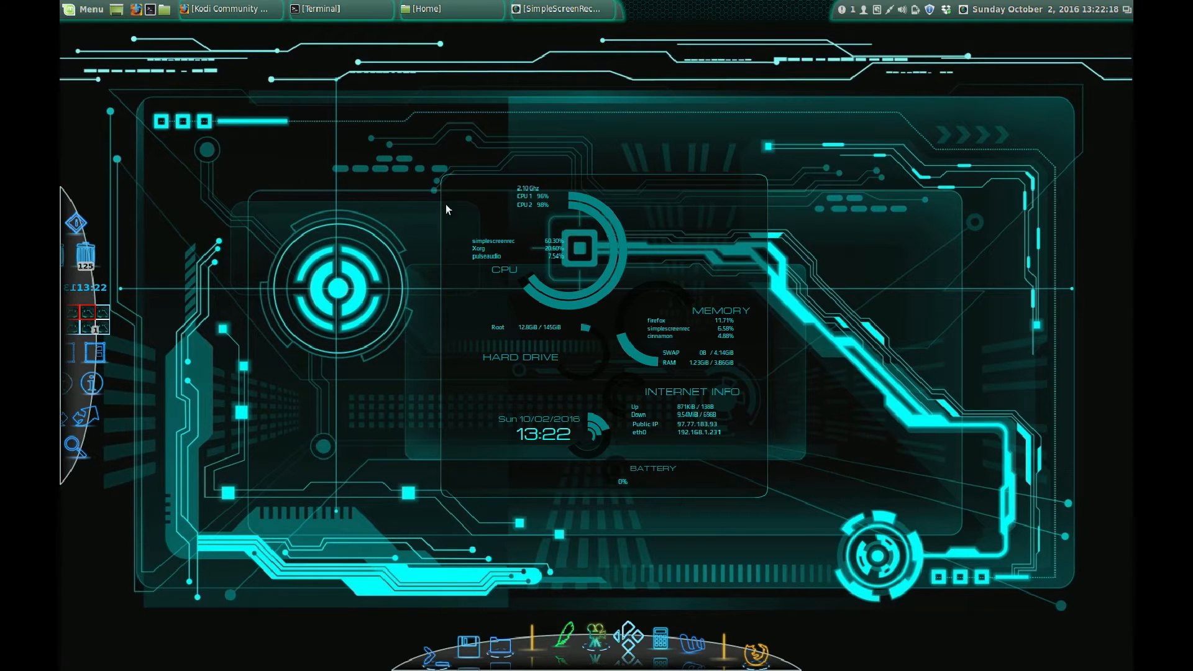
{"action": "mouse_move", "coordinate": [485, 44]}
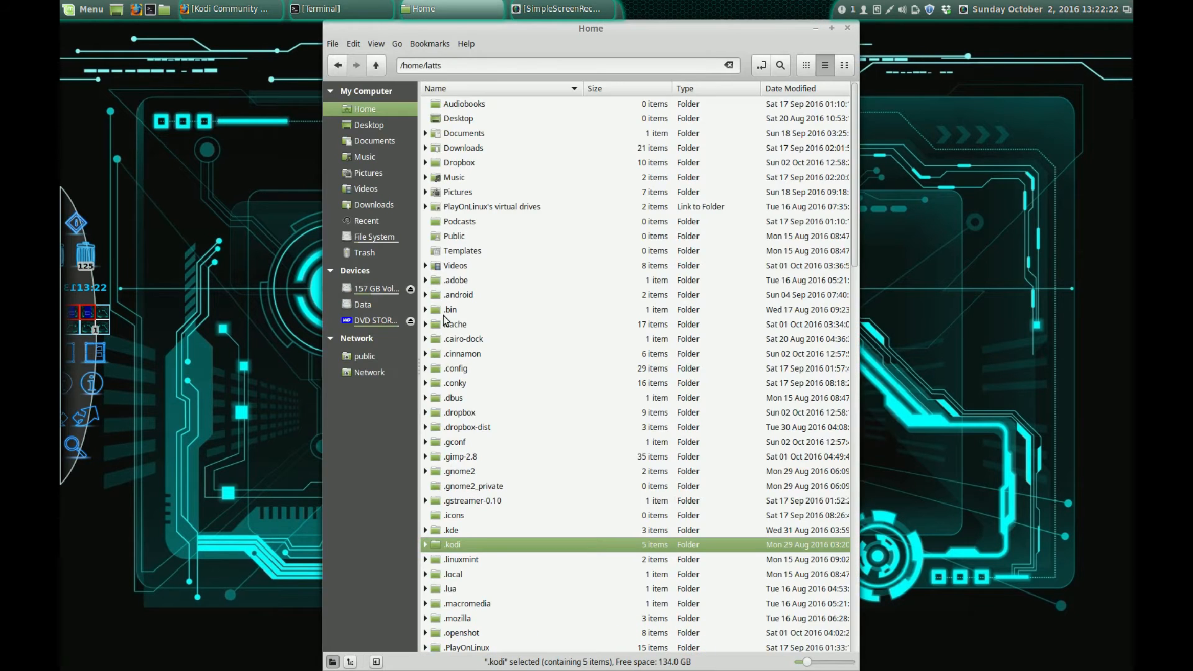
Browse from Home through .kodi, addons and skin.aeonmq7 into the skin's media folder
{"action": "double_click", "coordinate": [451, 545]}
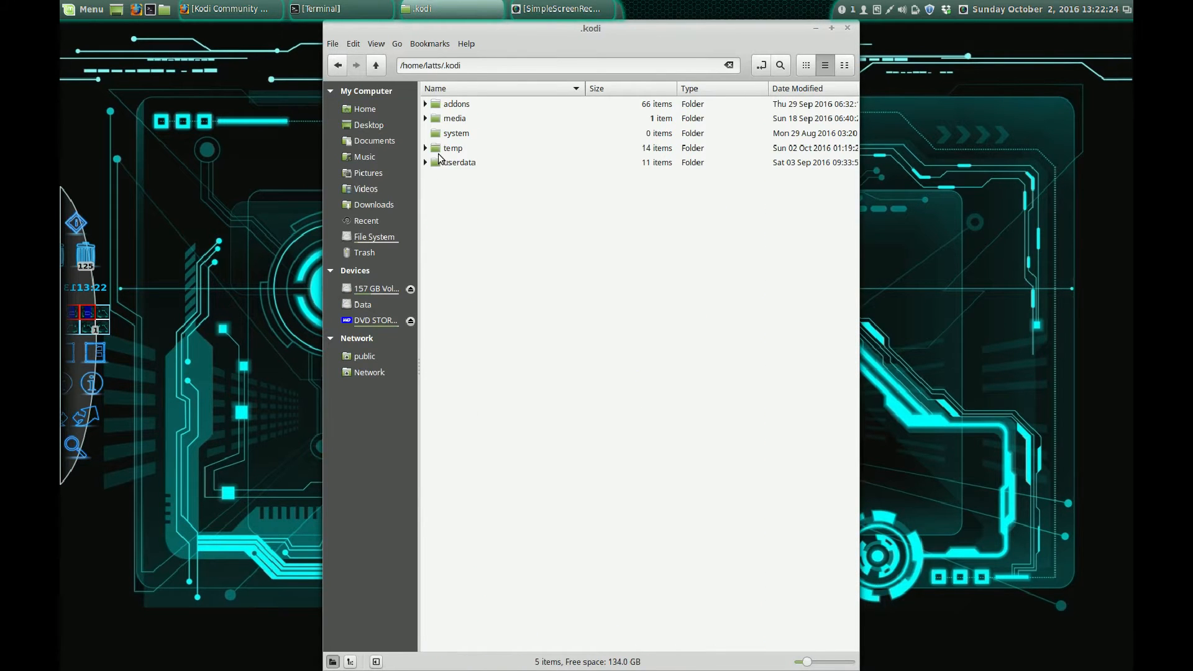
{"action": "left_click", "coordinate": [456, 103]}
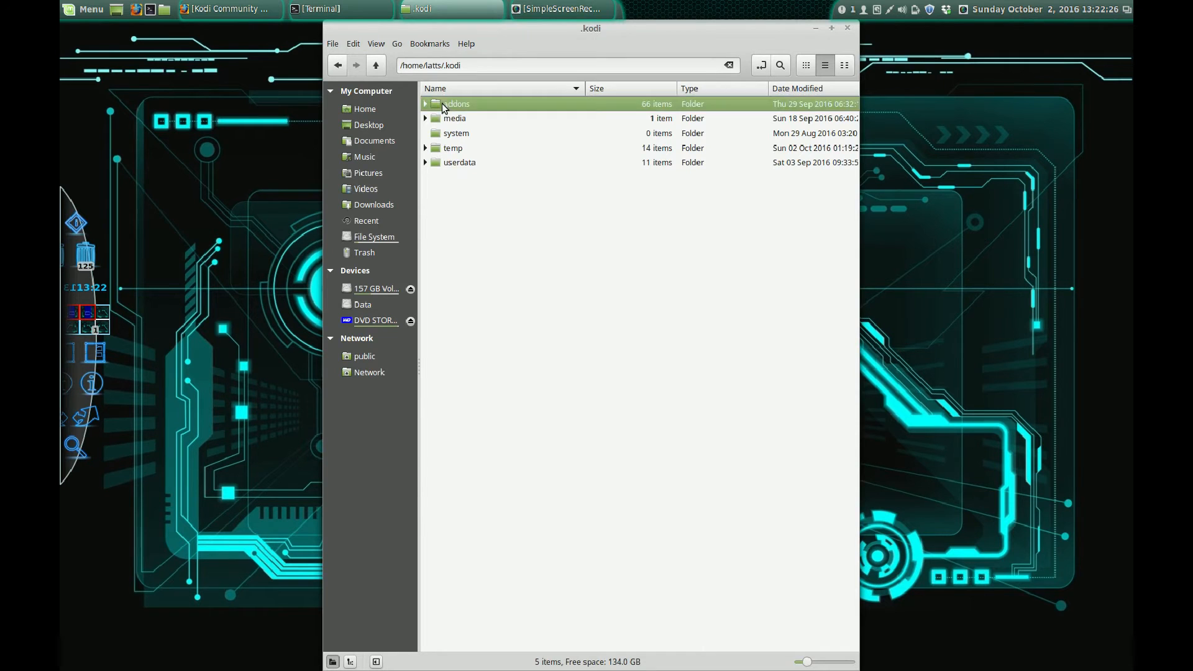
{"action": "double_click", "coordinate": [455, 104]}
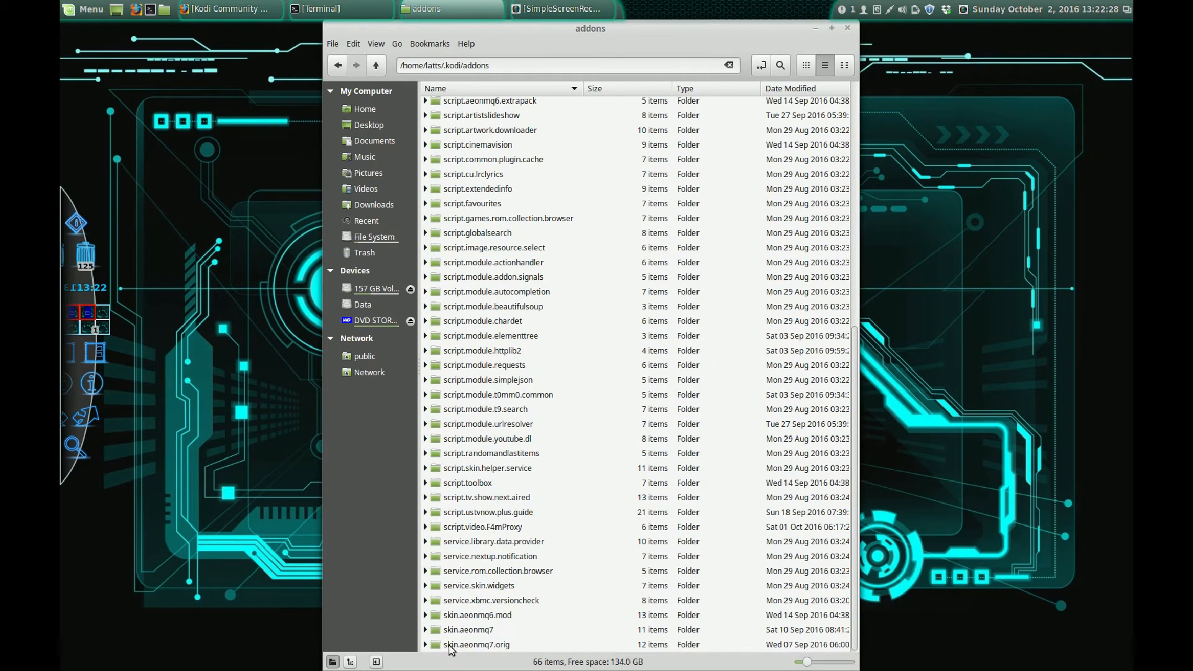
{"action": "double_click", "coordinate": [468, 629]}
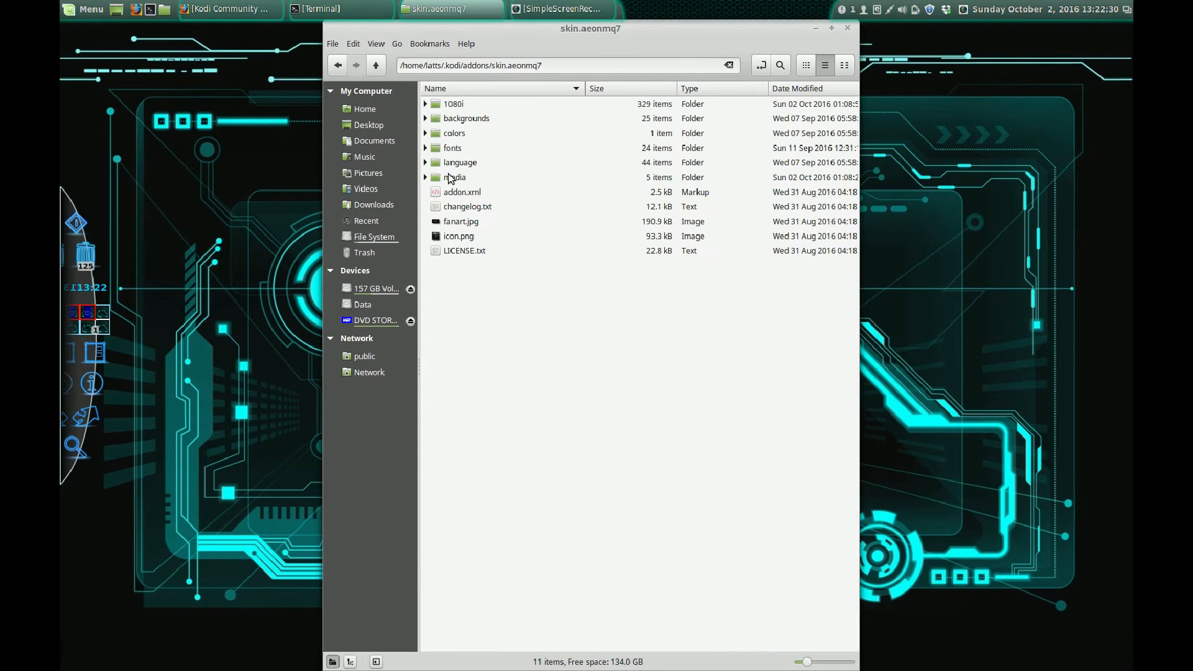
{"action": "double_click", "coordinate": [455, 177]}
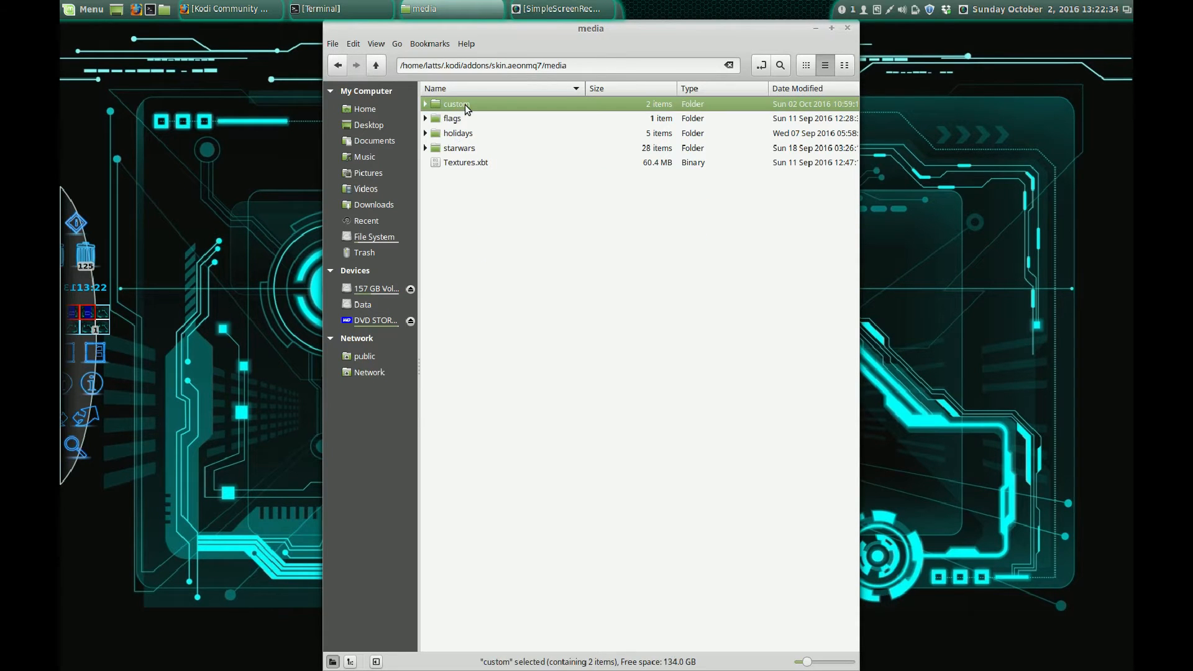
{"action": "mouse_move", "coordinate": [445, 115]}
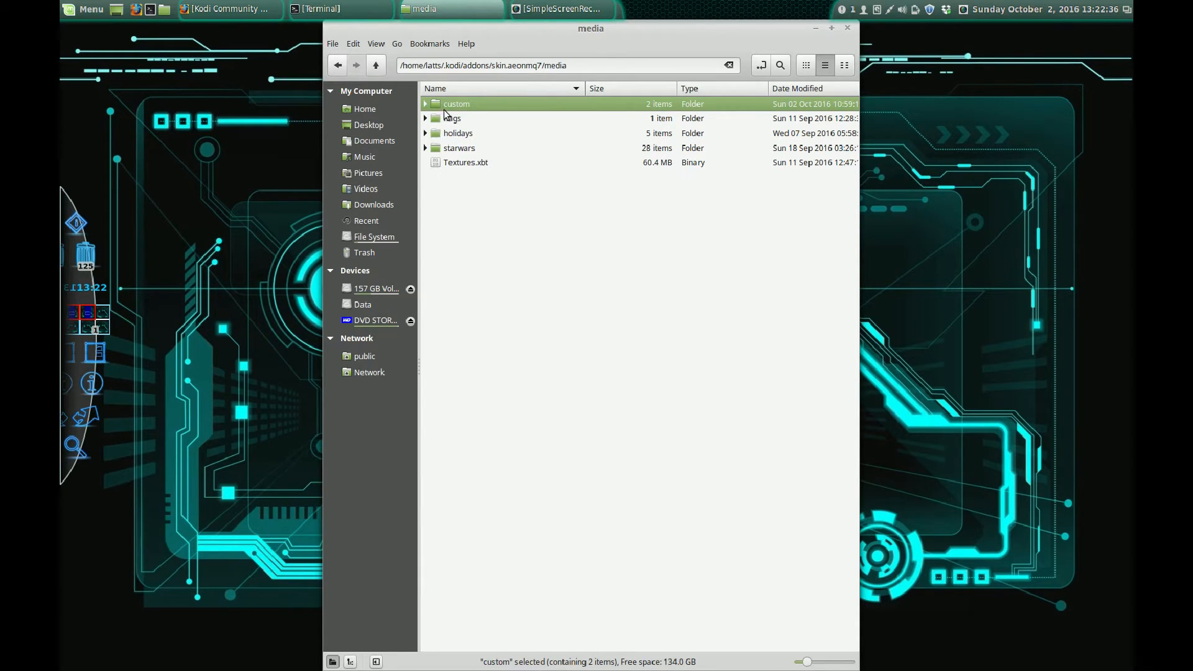
Enter the custom folder and preview radiobutton.png, then the on-state radiobutton_on.png
{"action": "double_click", "coordinate": [457, 104]}
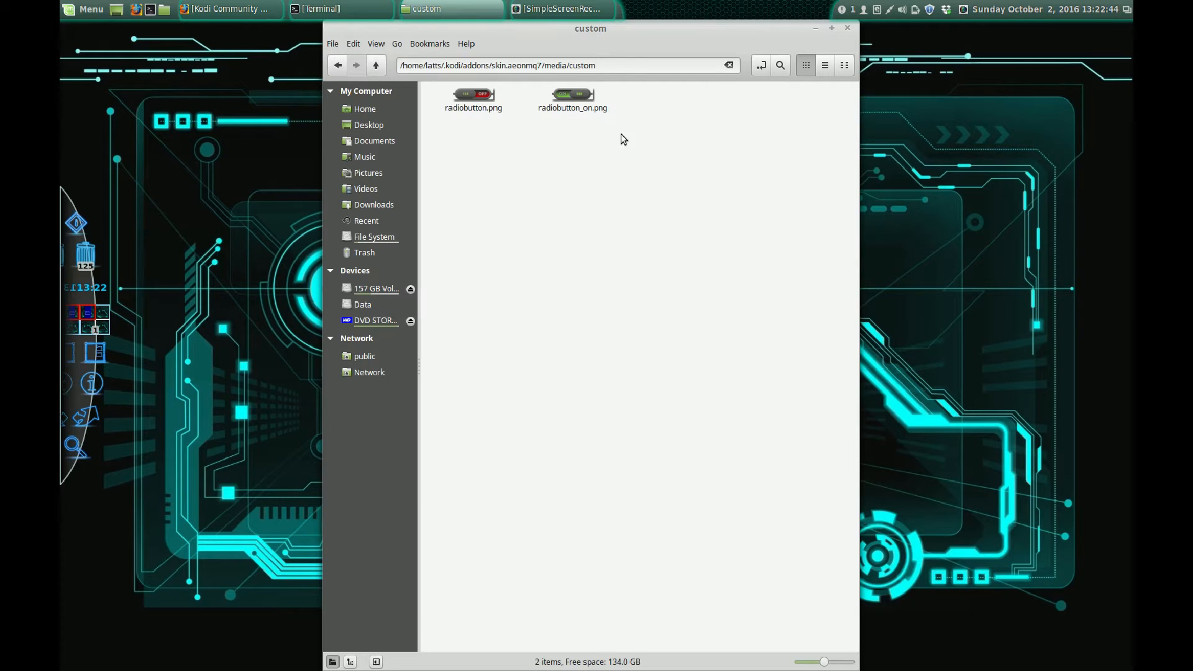
{"action": "mouse_move", "coordinate": [489, 125]}
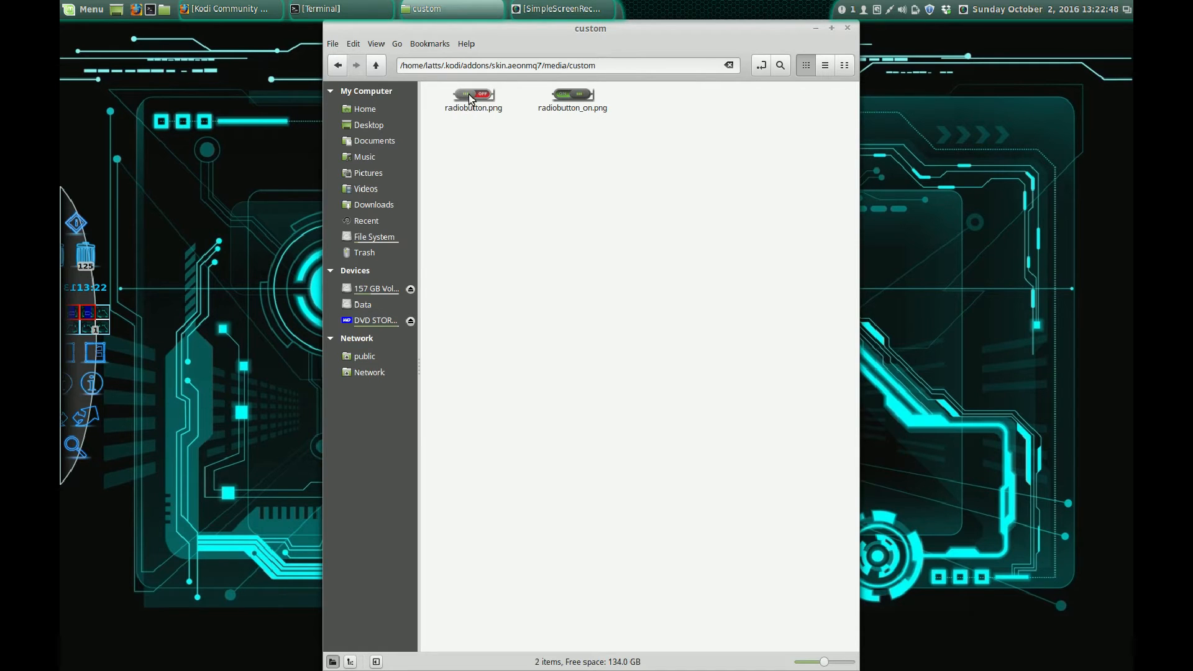
{"action": "double_click", "coordinate": [474, 99]}
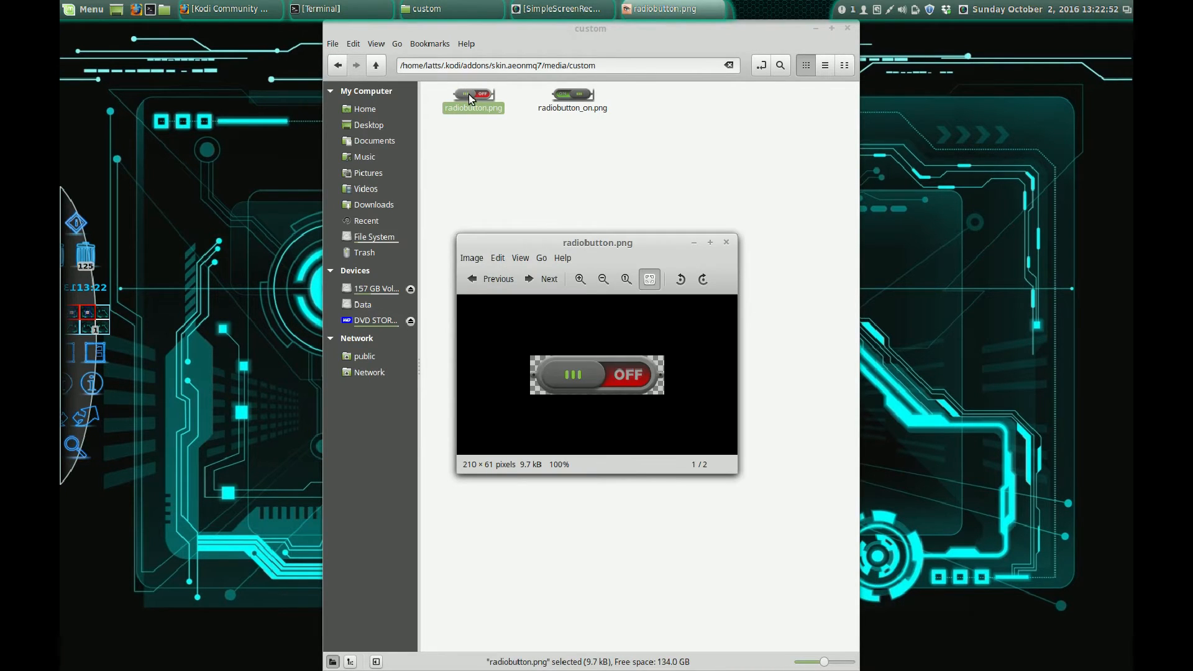
{"action": "left_click", "coordinate": [543, 279]}
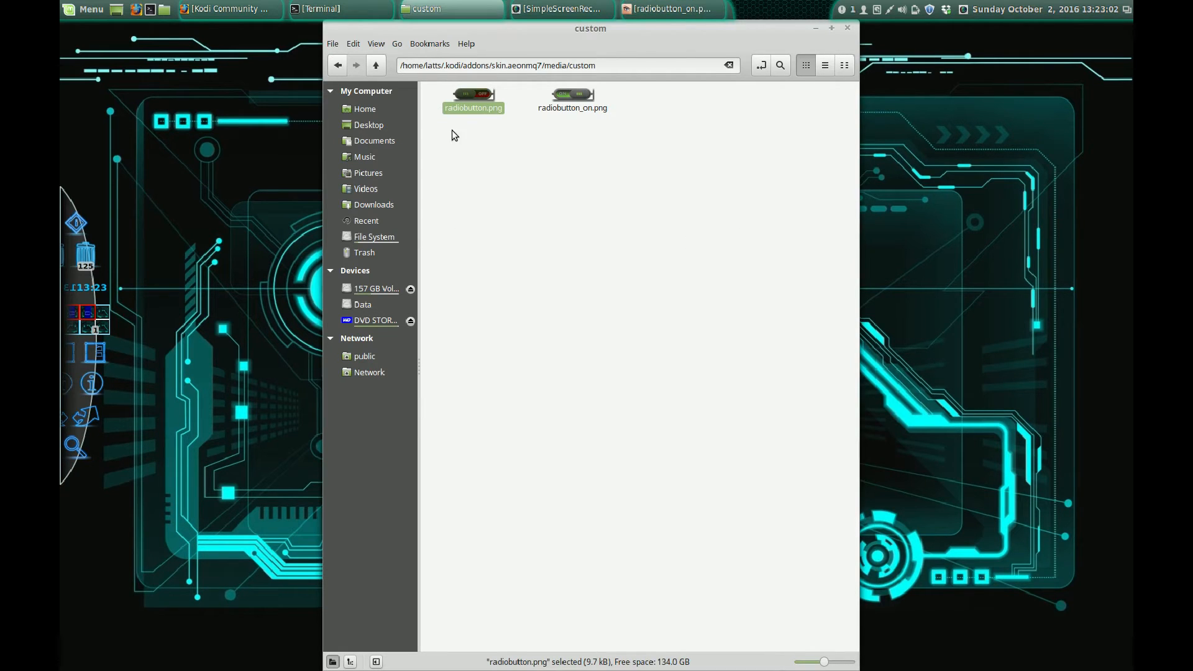
{"action": "mouse_move", "coordinate": [449, 194]}
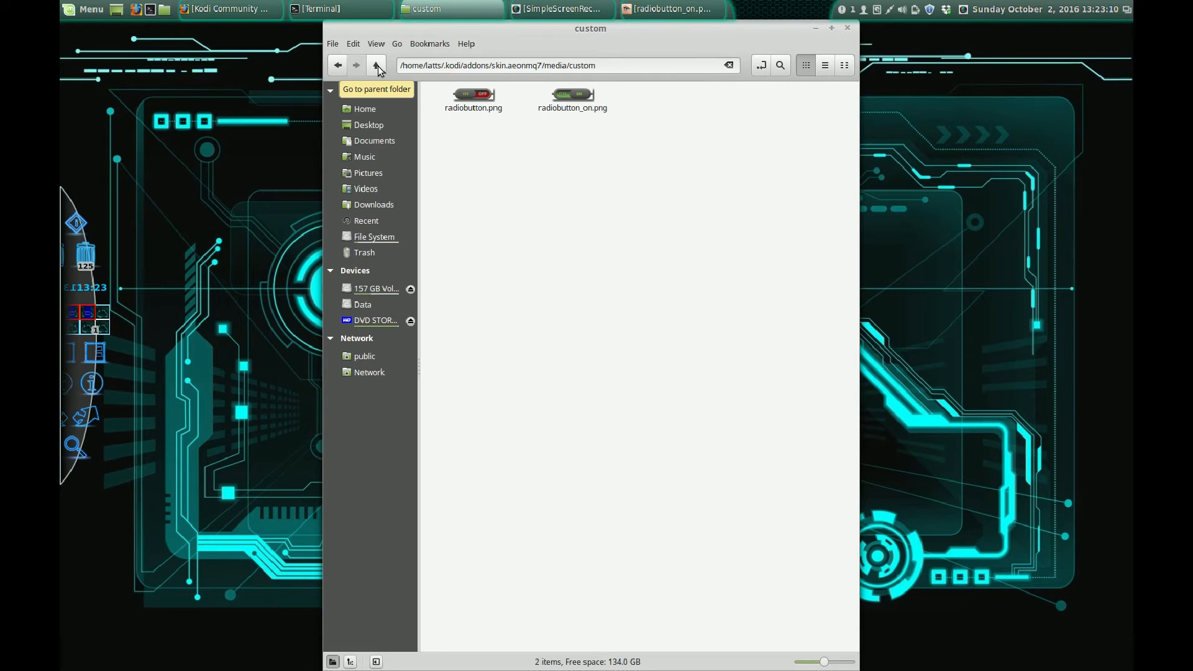
Go up to the skin folder, enter 1080i and open defaults.xml in gedit
{"action": "left_click", "coordinate": [376, 65]}
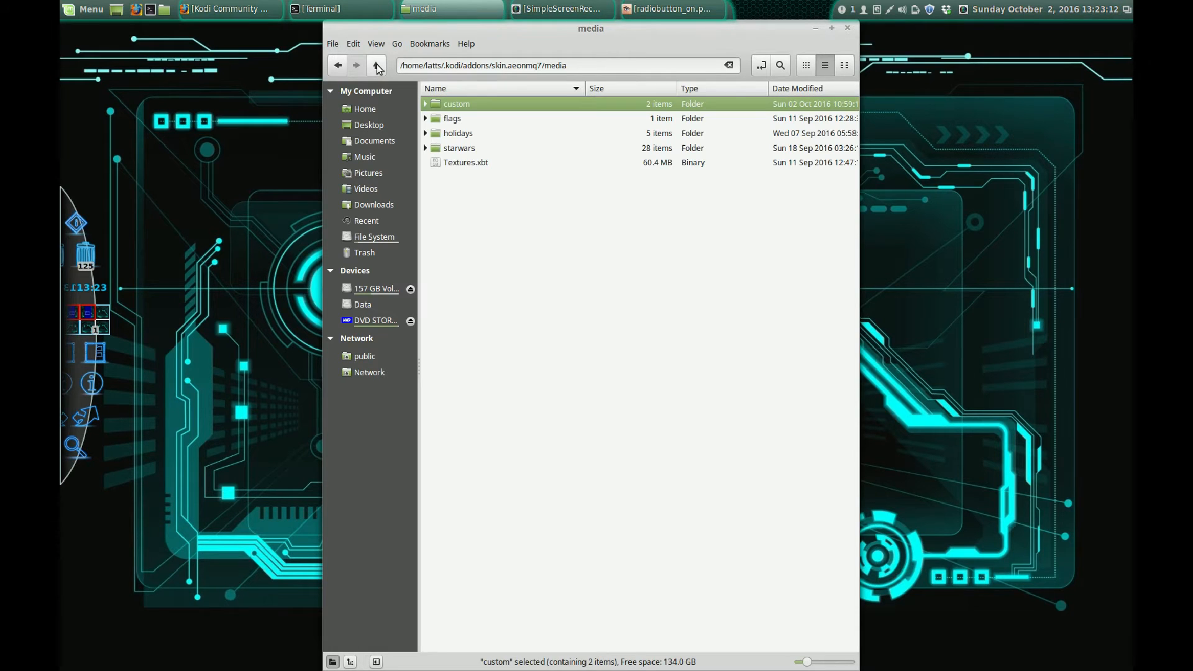
{"action": "left_click", "coordinate": [376, 65]}
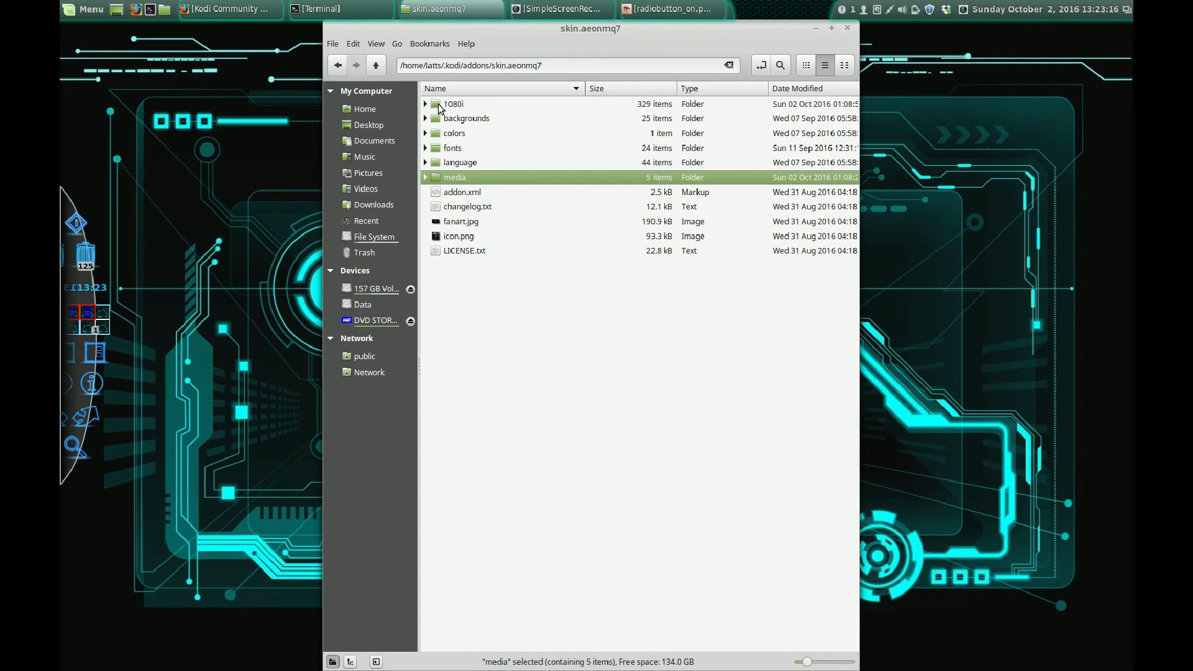
{"action": "double_click", "coordinate": [453, 104]}
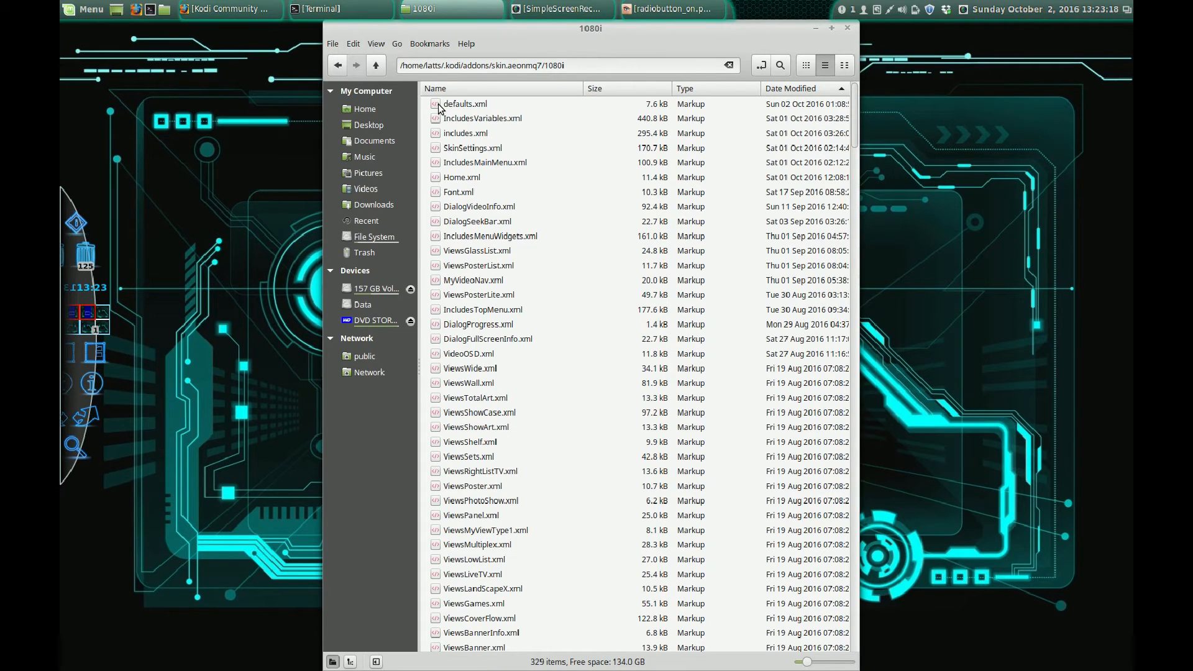
{"action": "left_click", "coordinate": [464, 104]}
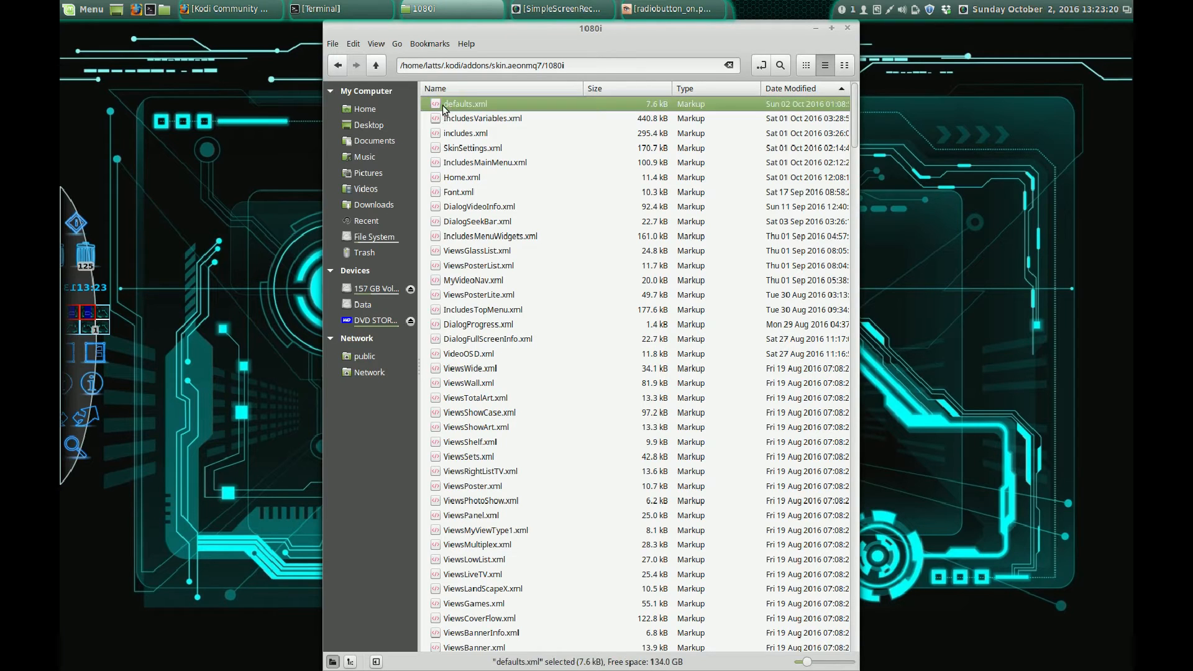
{"action": "mouse_move", "coordinate": [549, 82]}
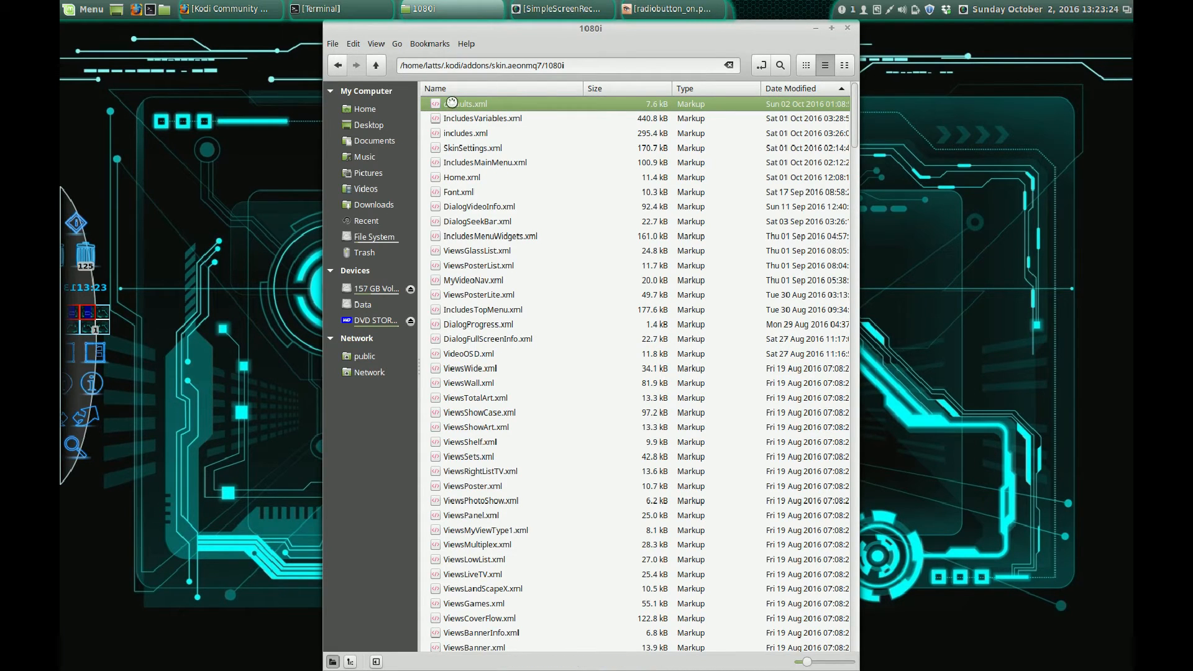
{"action": "double_click", "coordinate": [467, 104]}
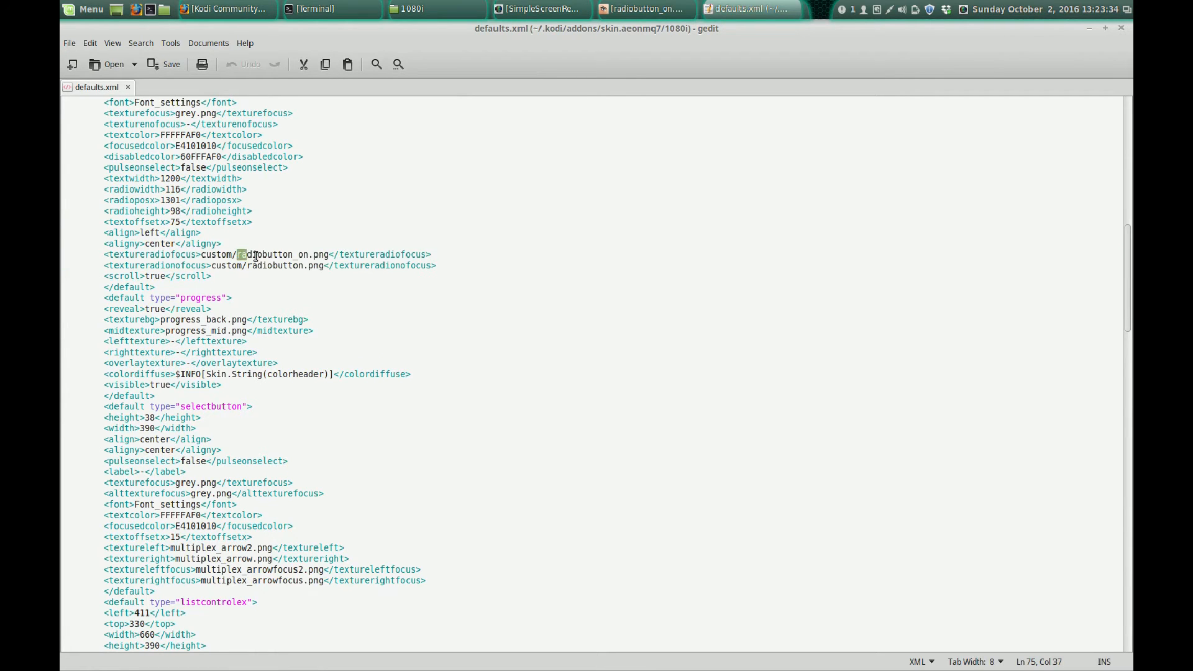
{"action": "double_click", "coordinate": [264, 255]}
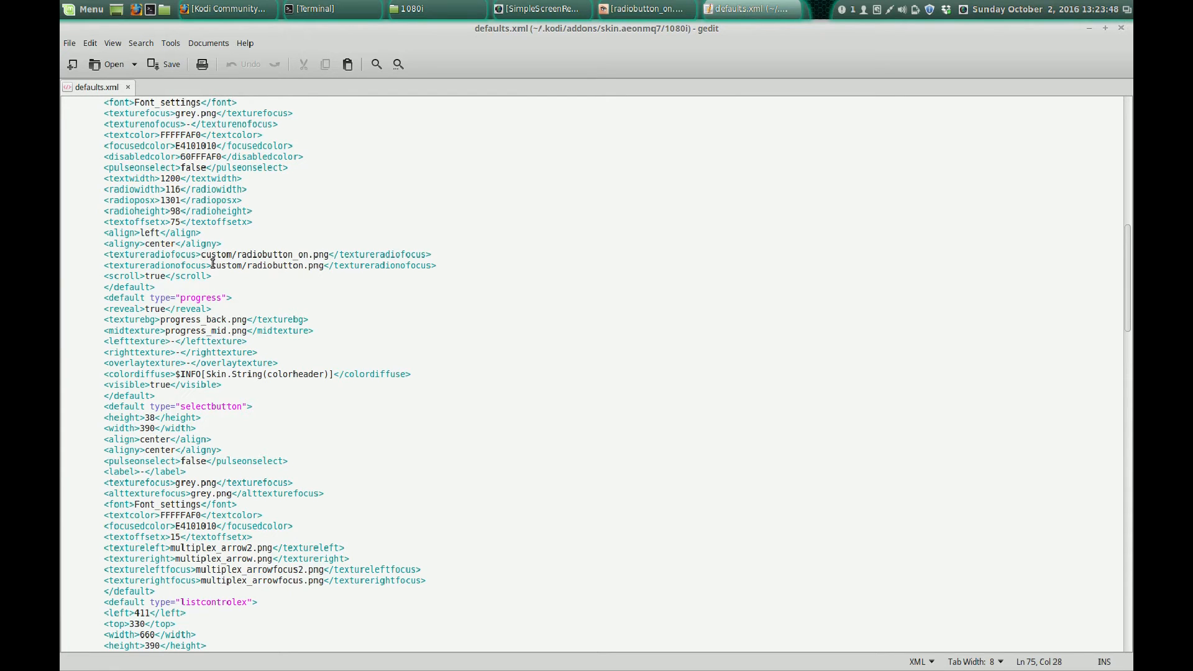
{"action": "mouse_move", "coordinate": [165, 189]}
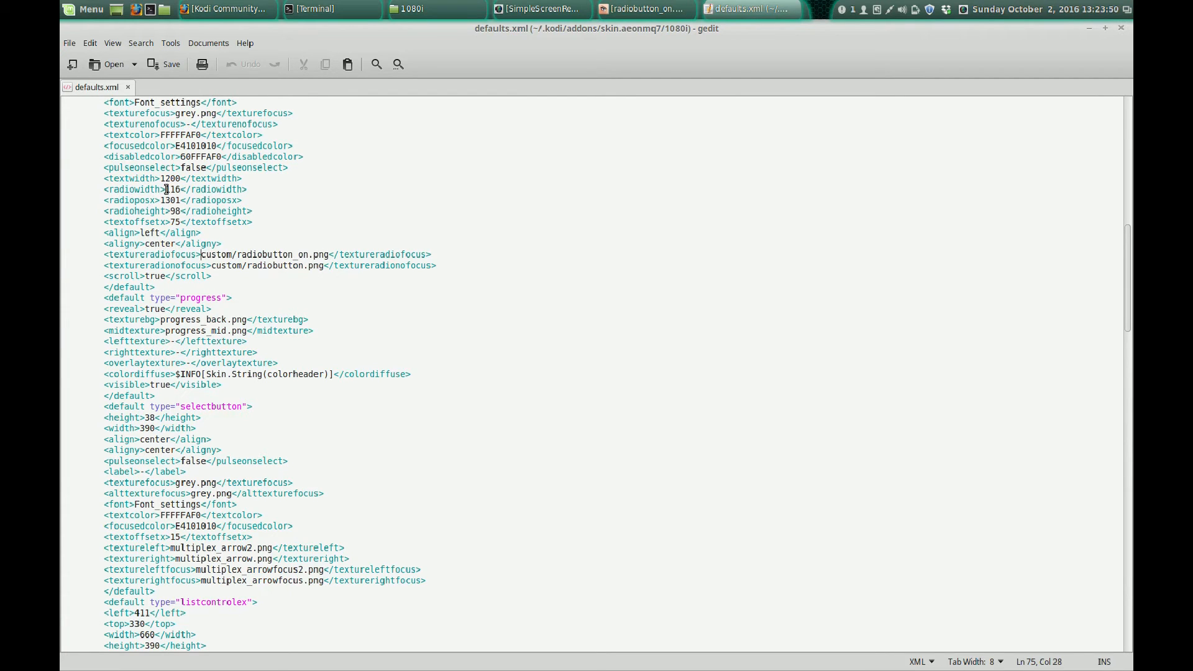
{"action": "double_click", "coordinate": [173, 189]}
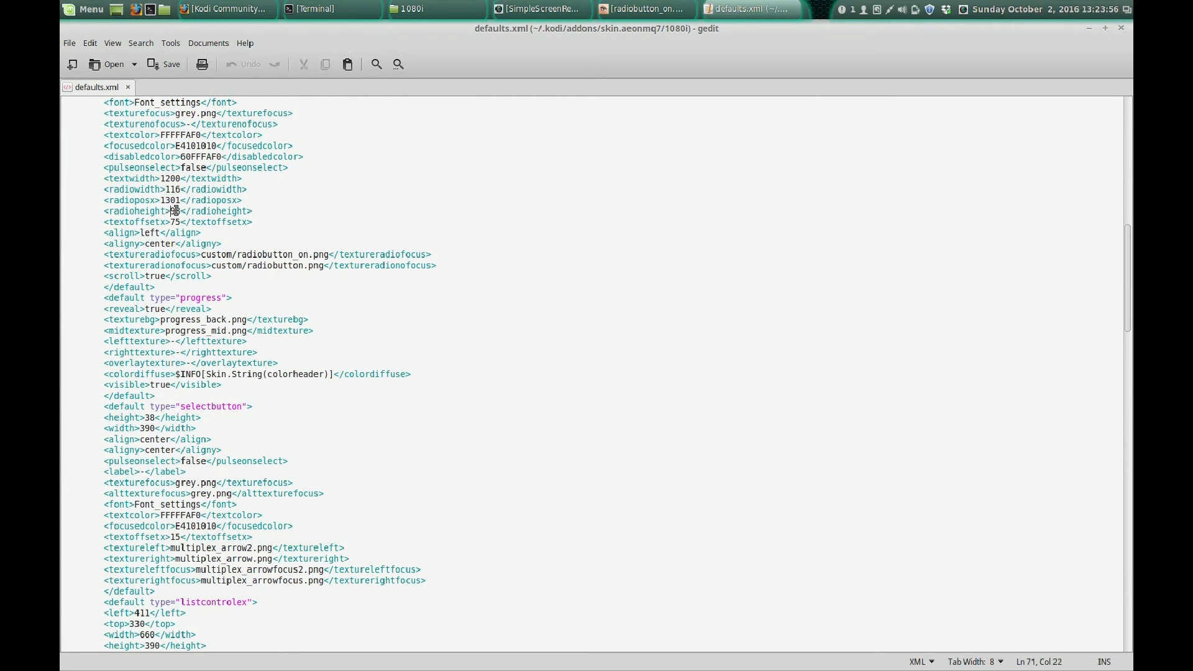
{"action": "double_click", "coordinate": [174, 211]}
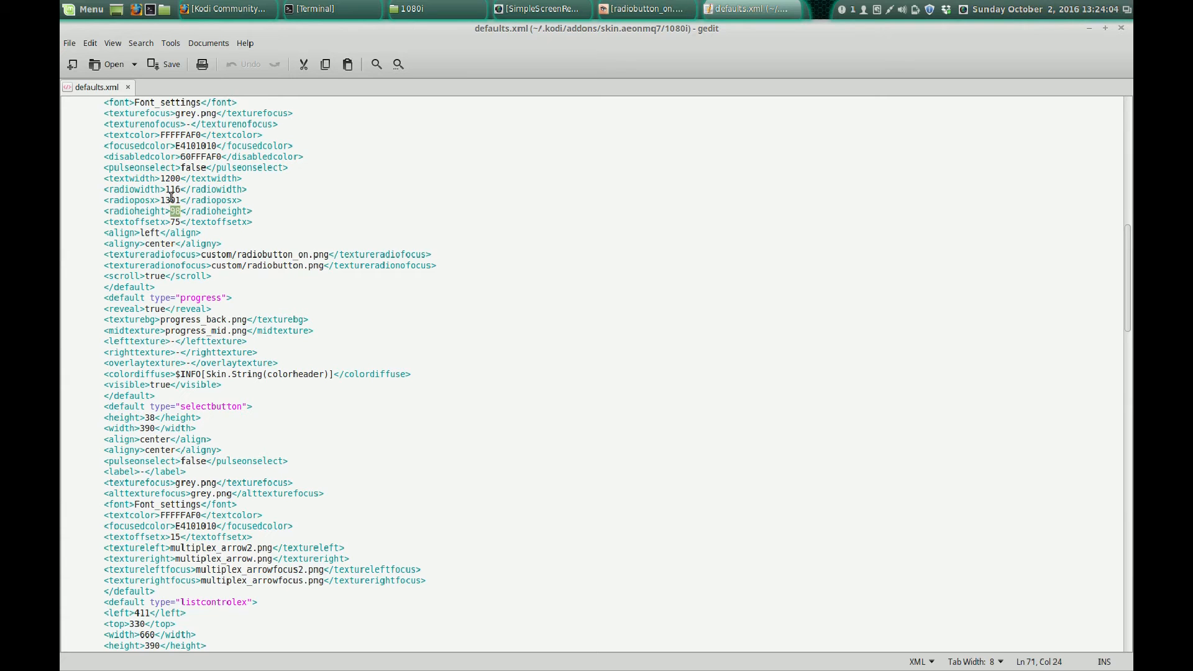
{"action": "mouse_move", "coordinate": [404, 196]}
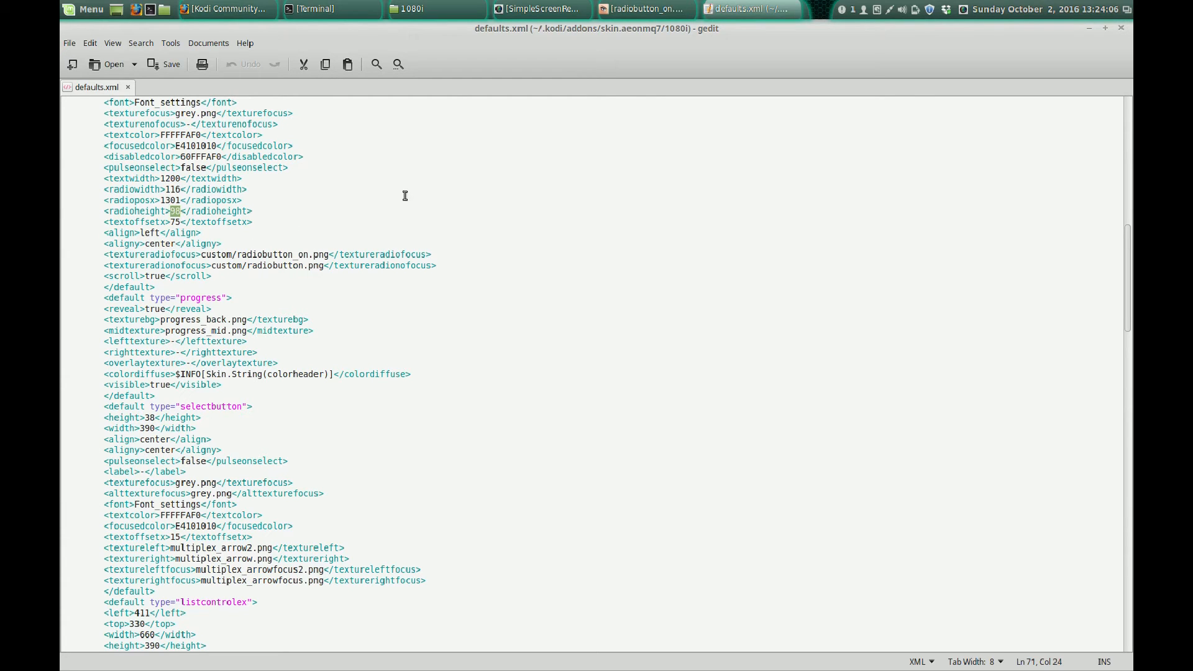
{"action": "left_click", "coordinate": [411, 8]}
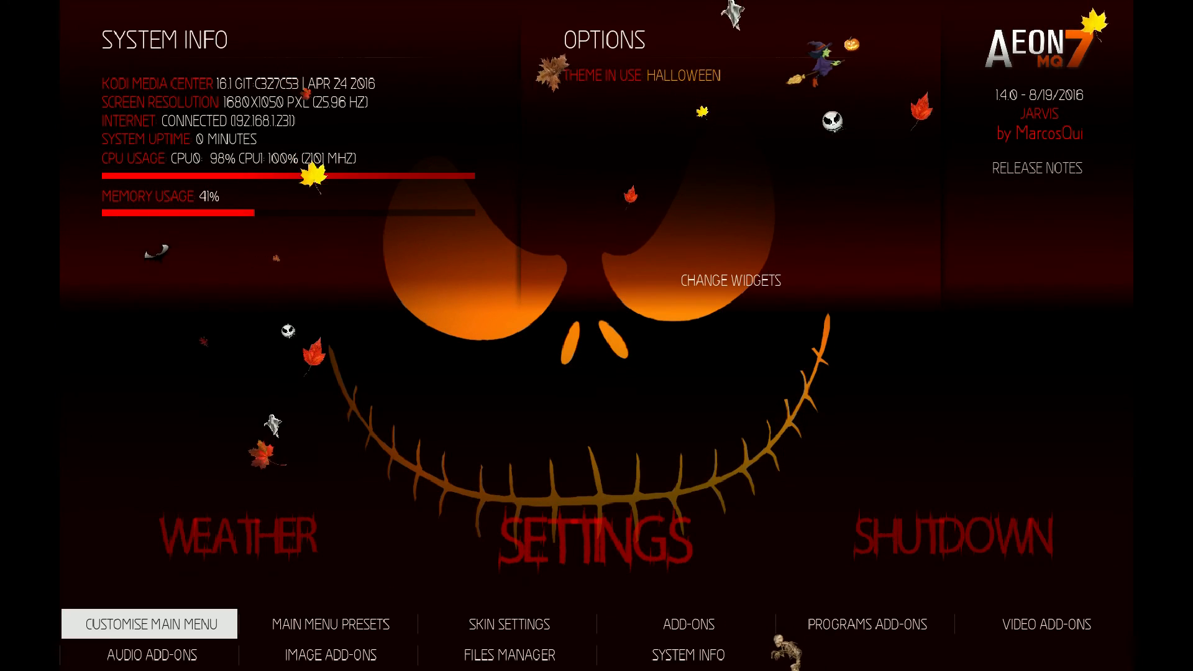
Enter Skin Settings from the Kodi home Settings menu
{"action": "left_click", "coordinate": [509, 624]}
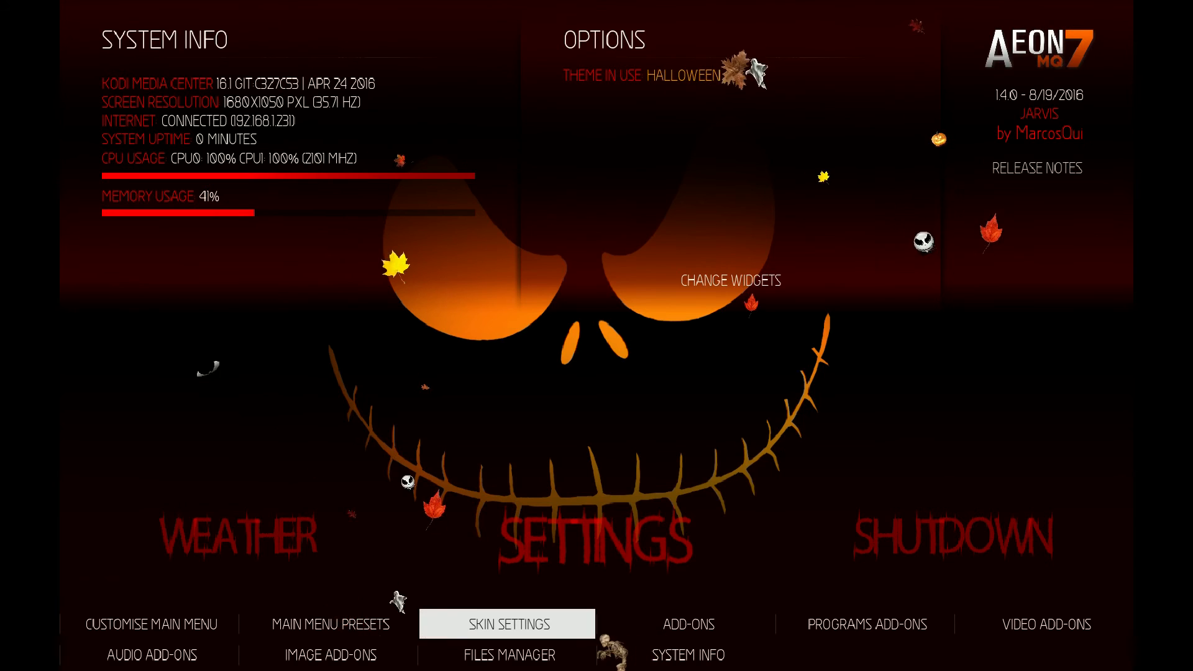
{"action": "left_click", "coordinate": [508, 624]}
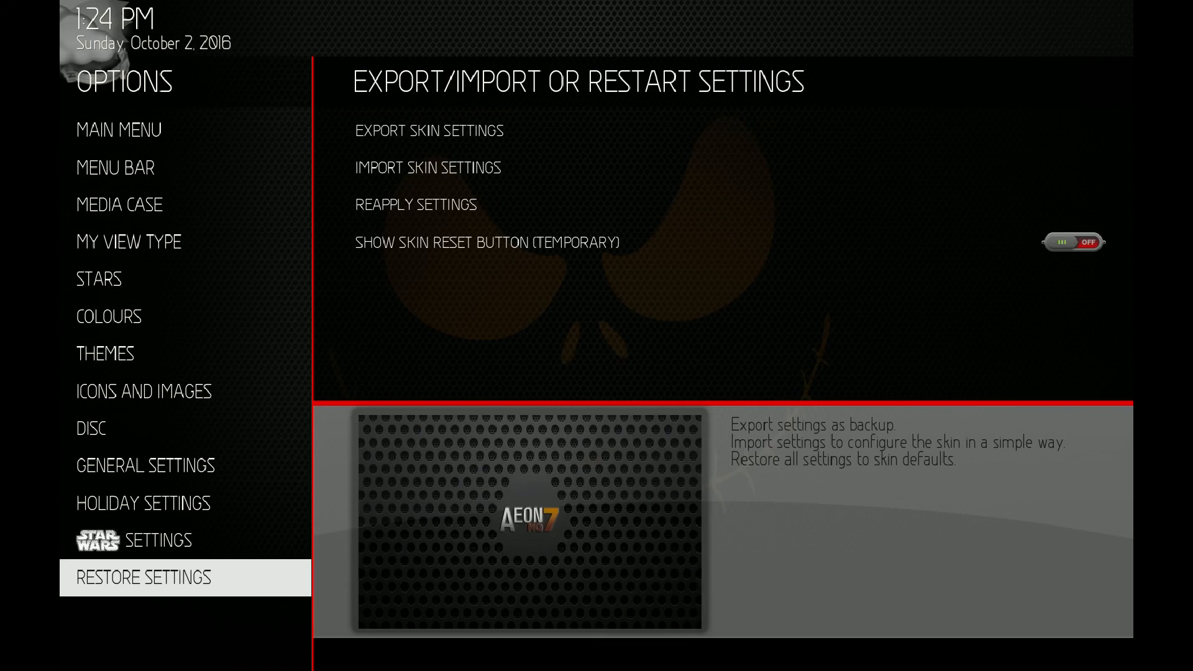
Show the Holiday Settings section with its Halloween and leaves effect toggles
{"action": "left_click", "coordinate": [141, 502]}
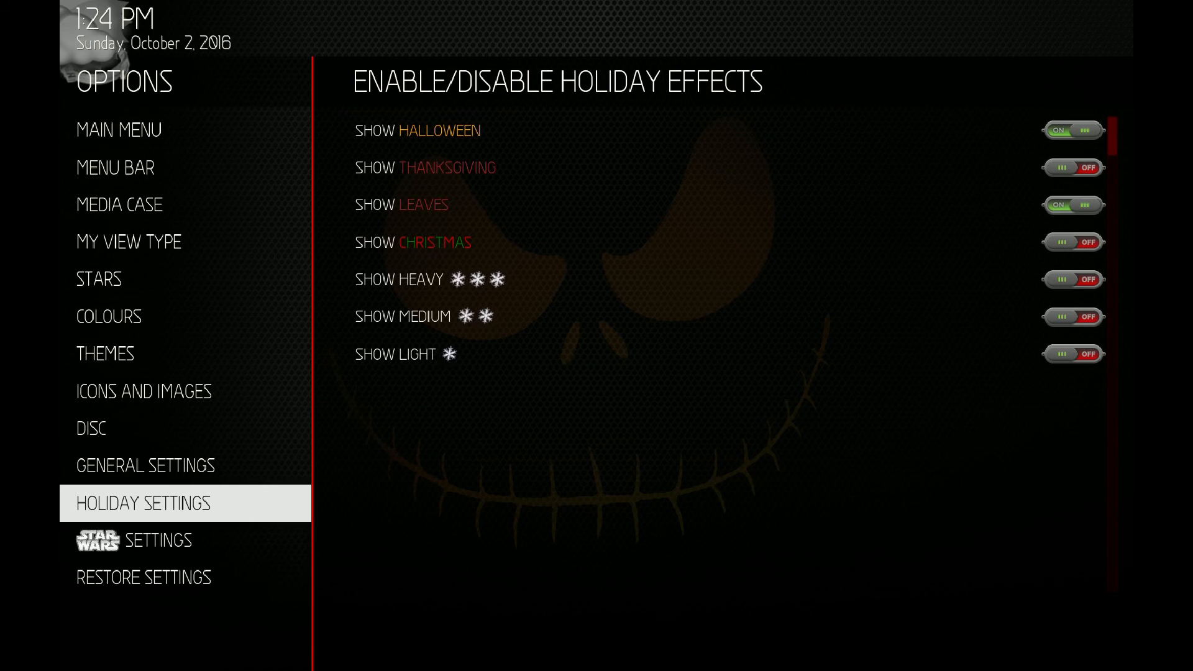